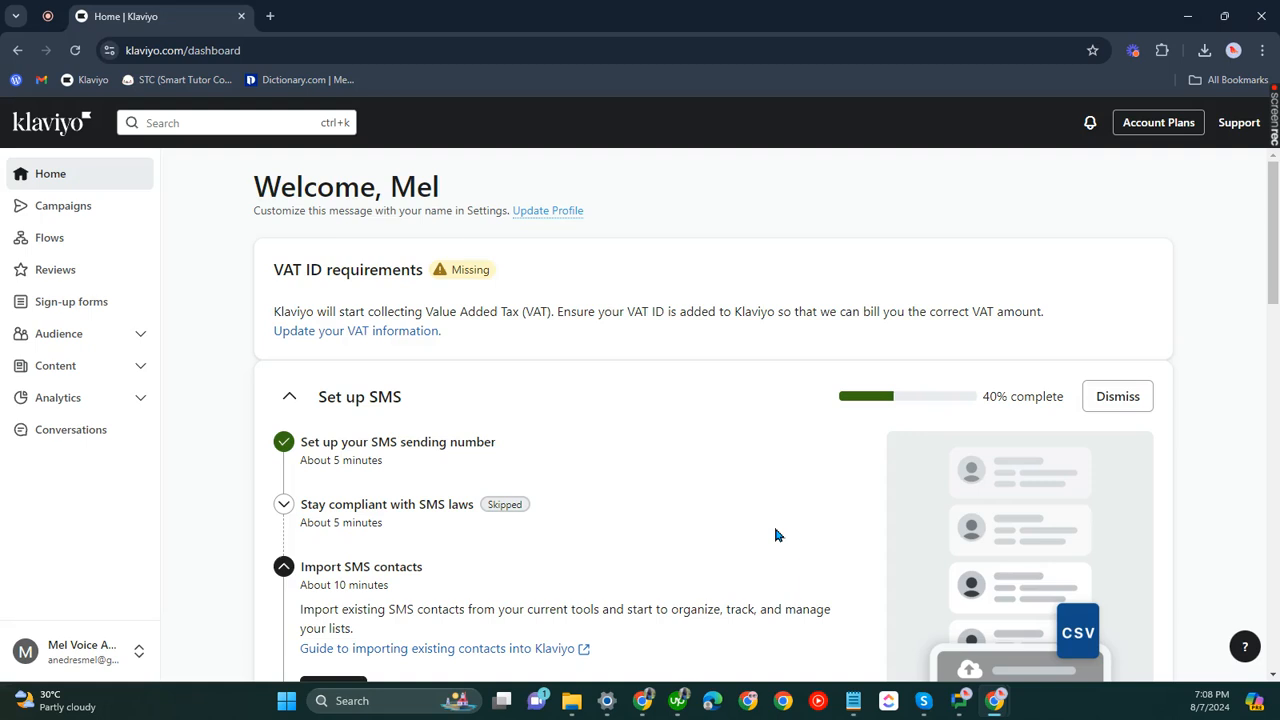
pyautogui.moveTo(770, 536)
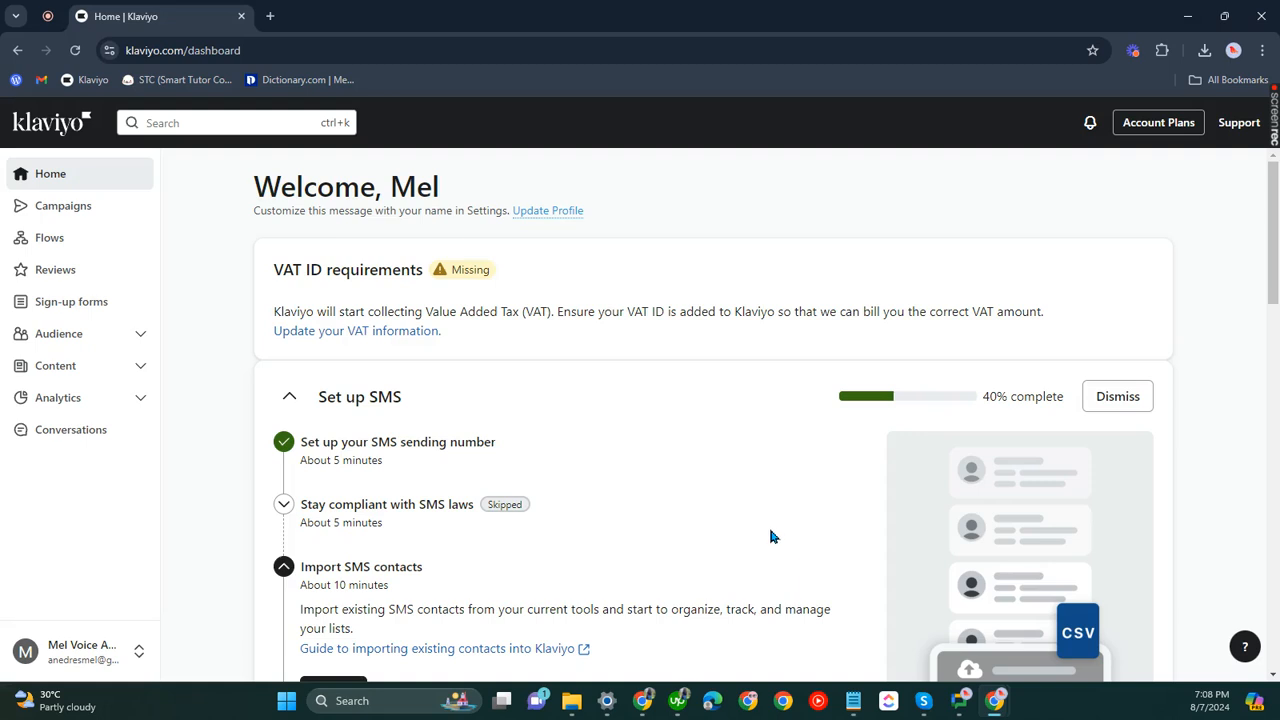
pyautogui.moveTo(770, 528)
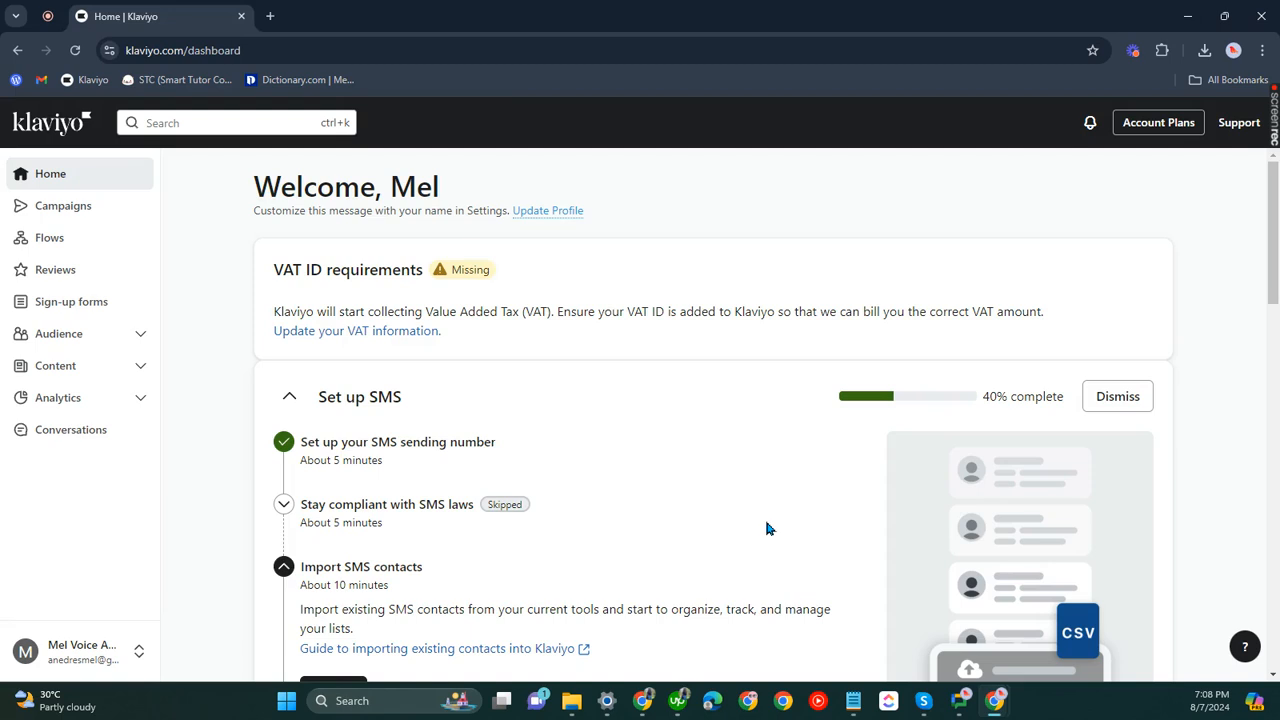
# - Go to Audience > Lists & segments and scroll to the Non-openers segment row
pyautogui.click(58, 332)
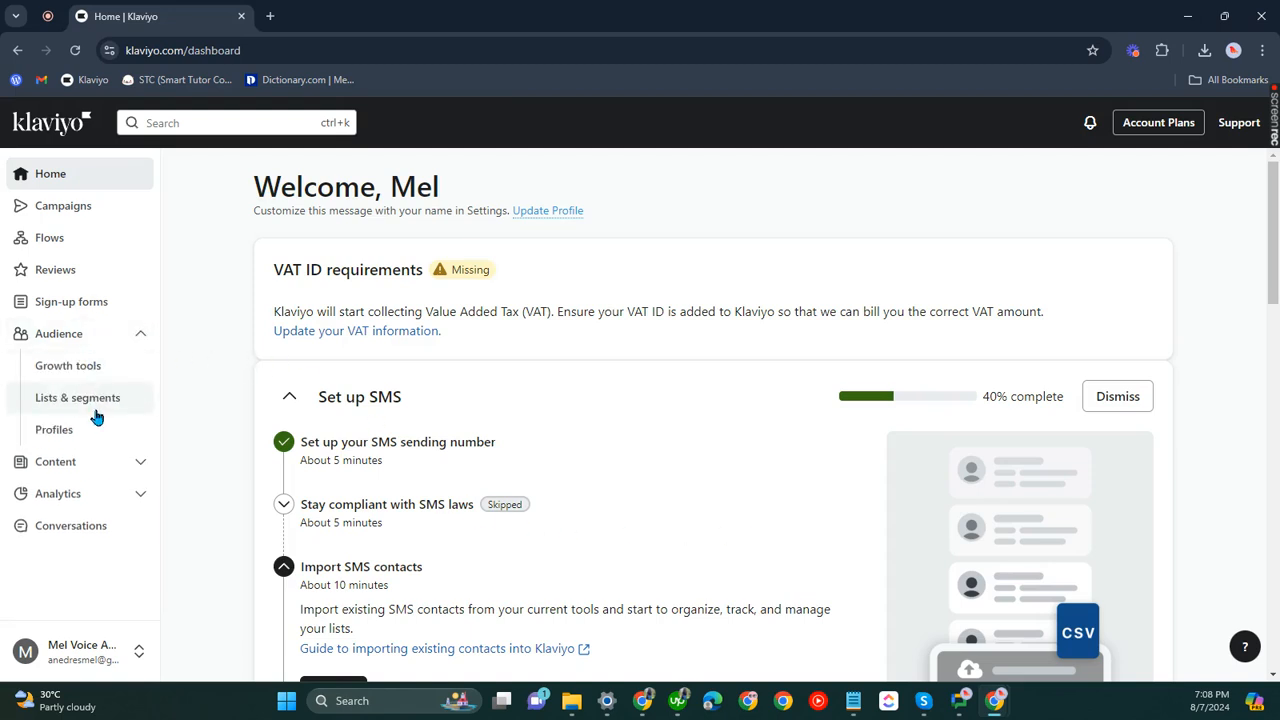
pyautogui.click(76, 396)
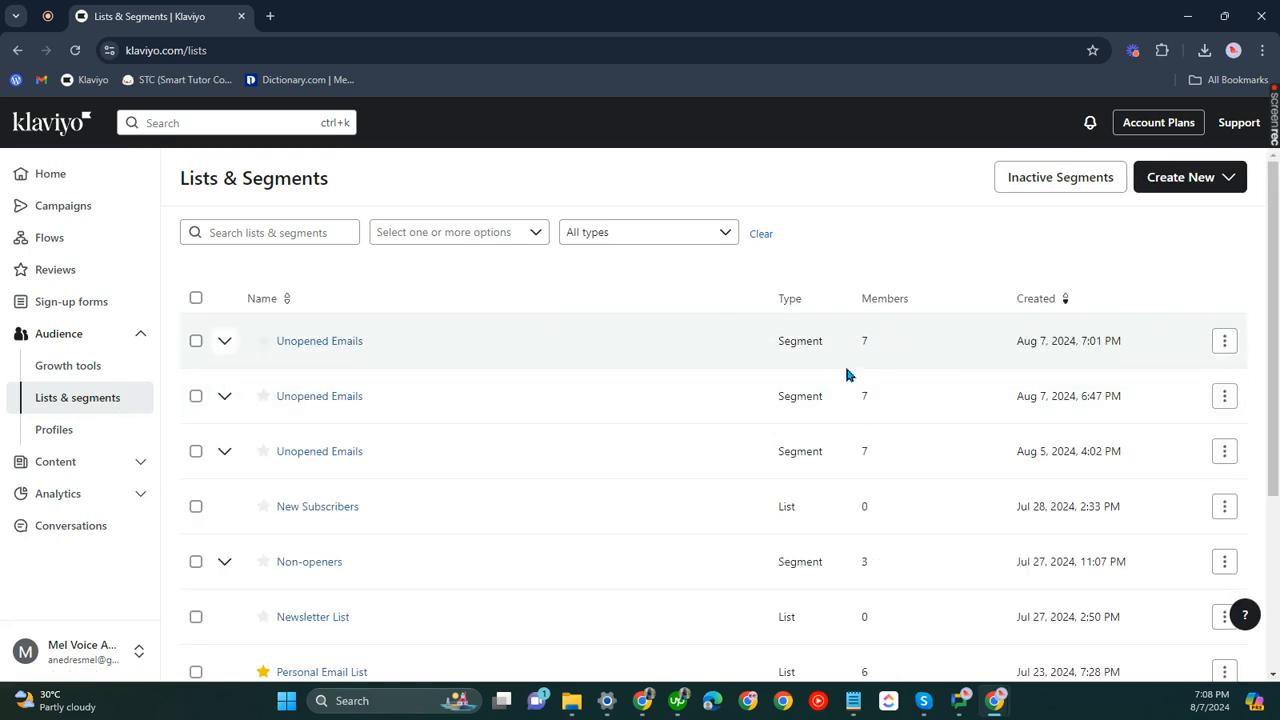
pyautogui.moveTo(812, 506)
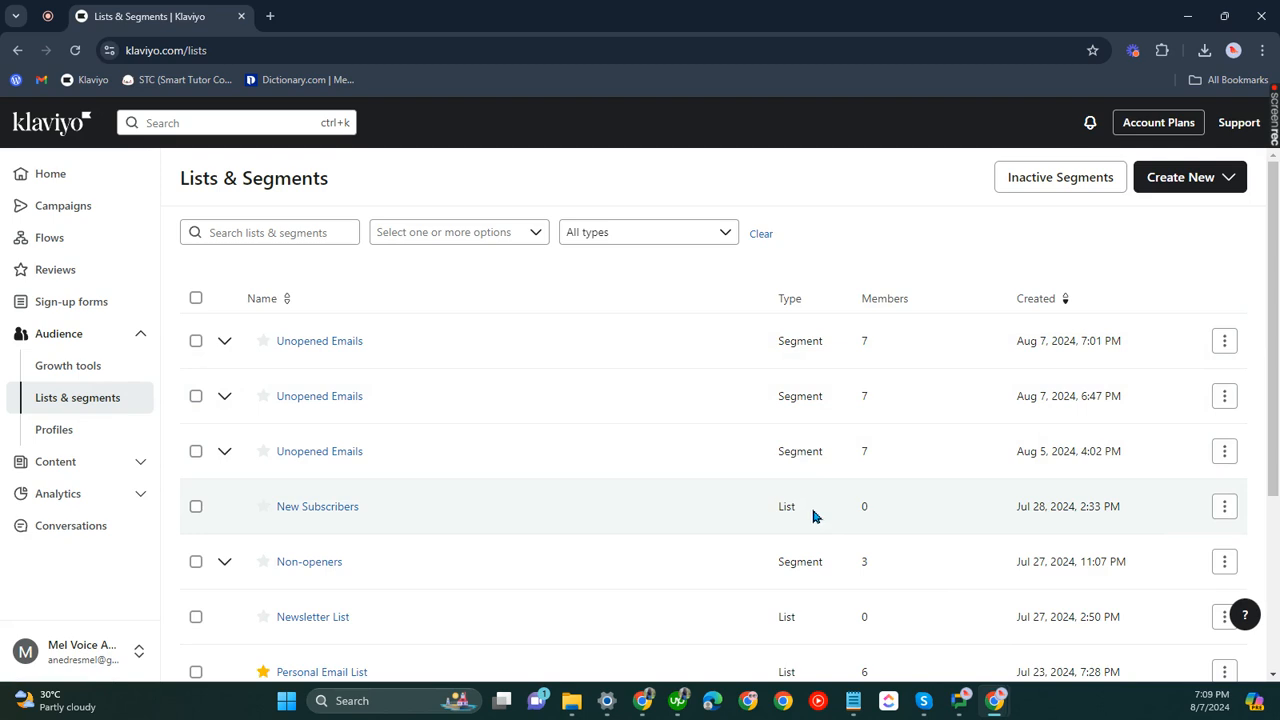
pyautogui.moveTo(812, 512)
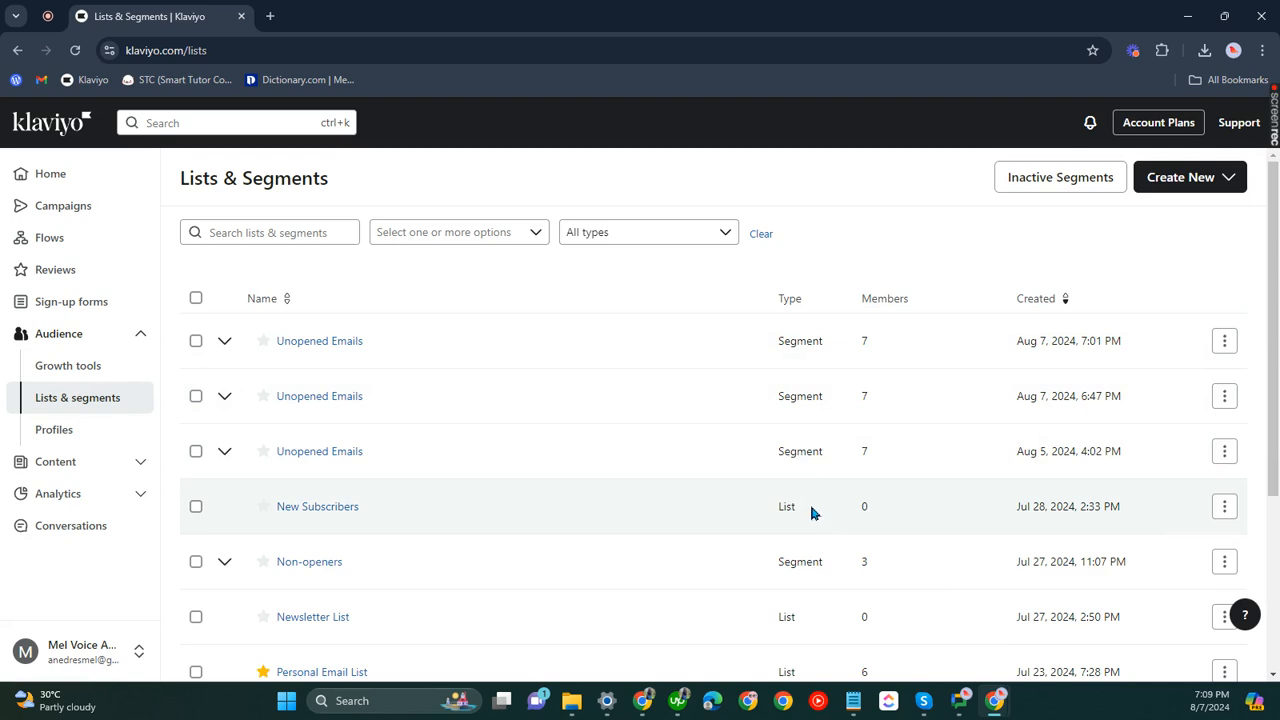
pyautogui.scroll(-3)
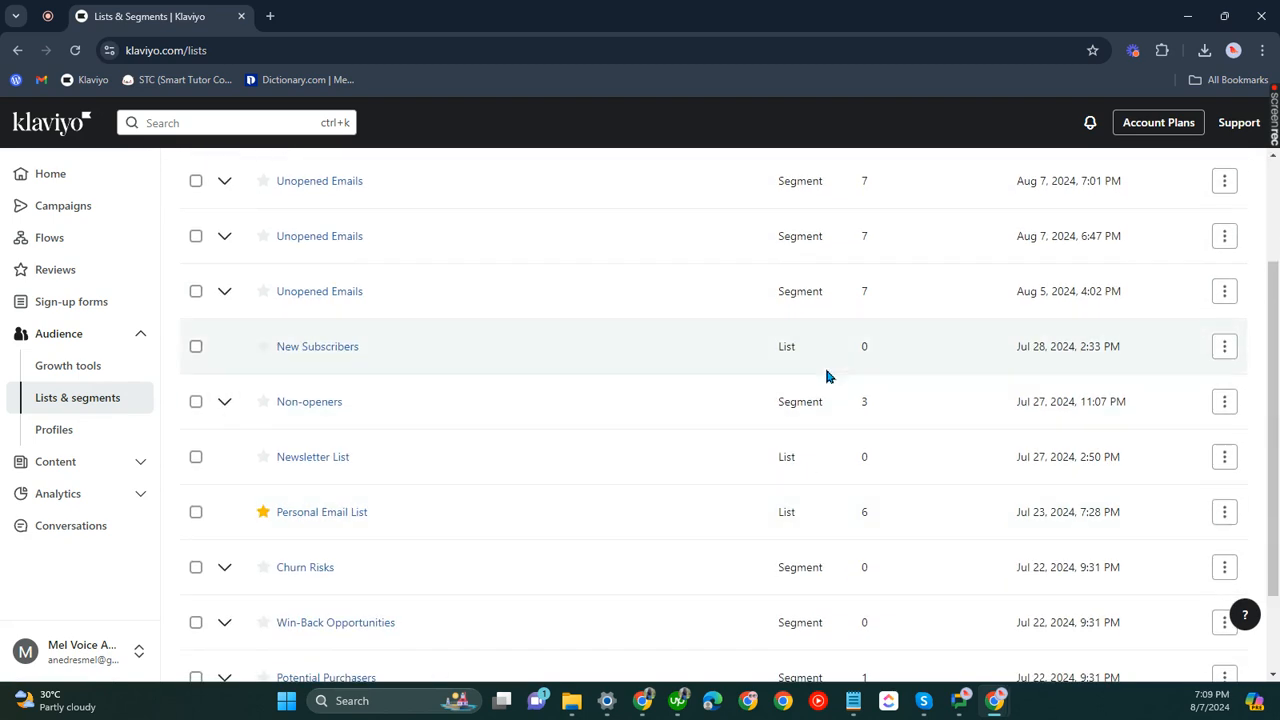
pyautogui.moveTo(1224, 400)
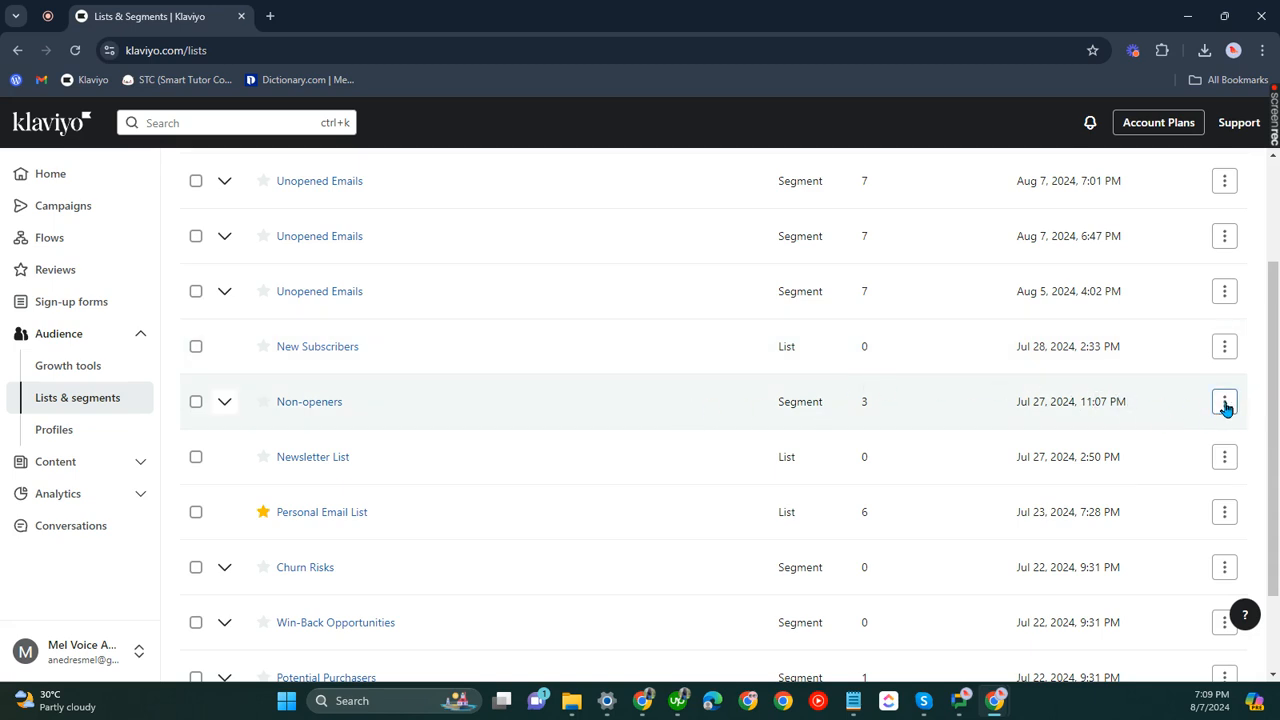
# - Clone the Non-openers segment from its row actions, keeping the Logo Selling campaign condition
pyautogui.click(1224, 400)
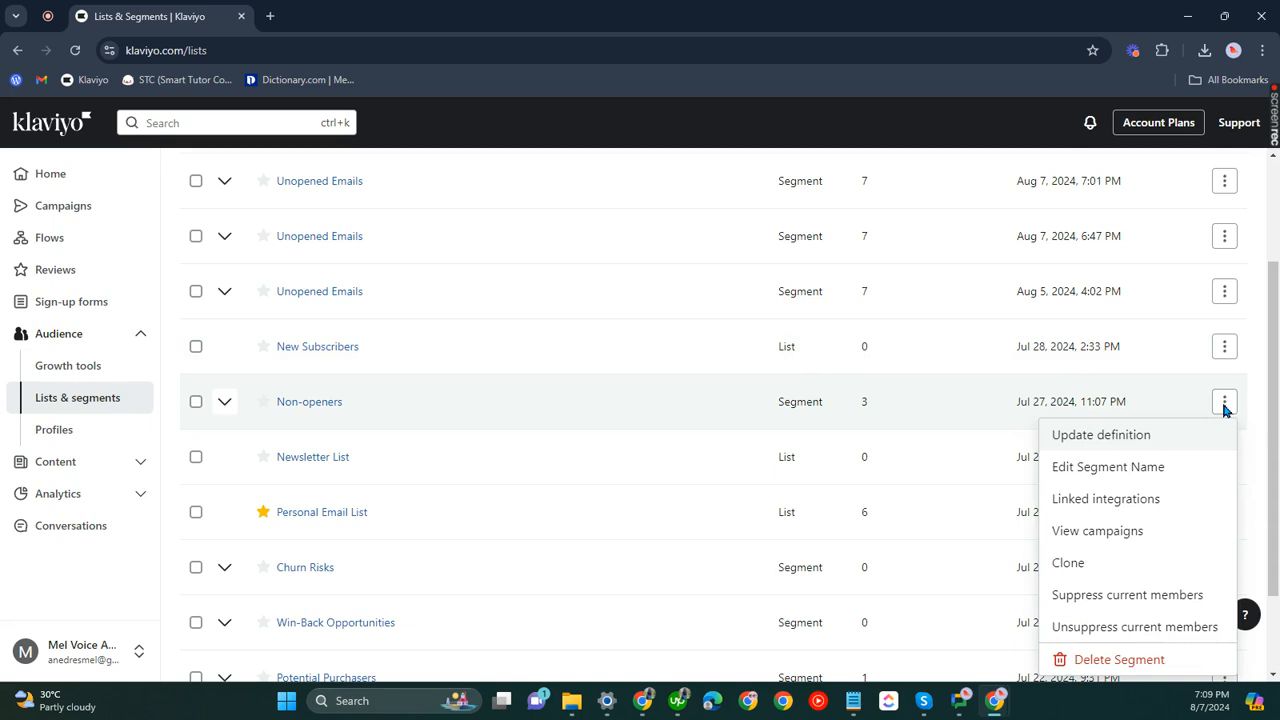
pyautogui.click(1068, 562)
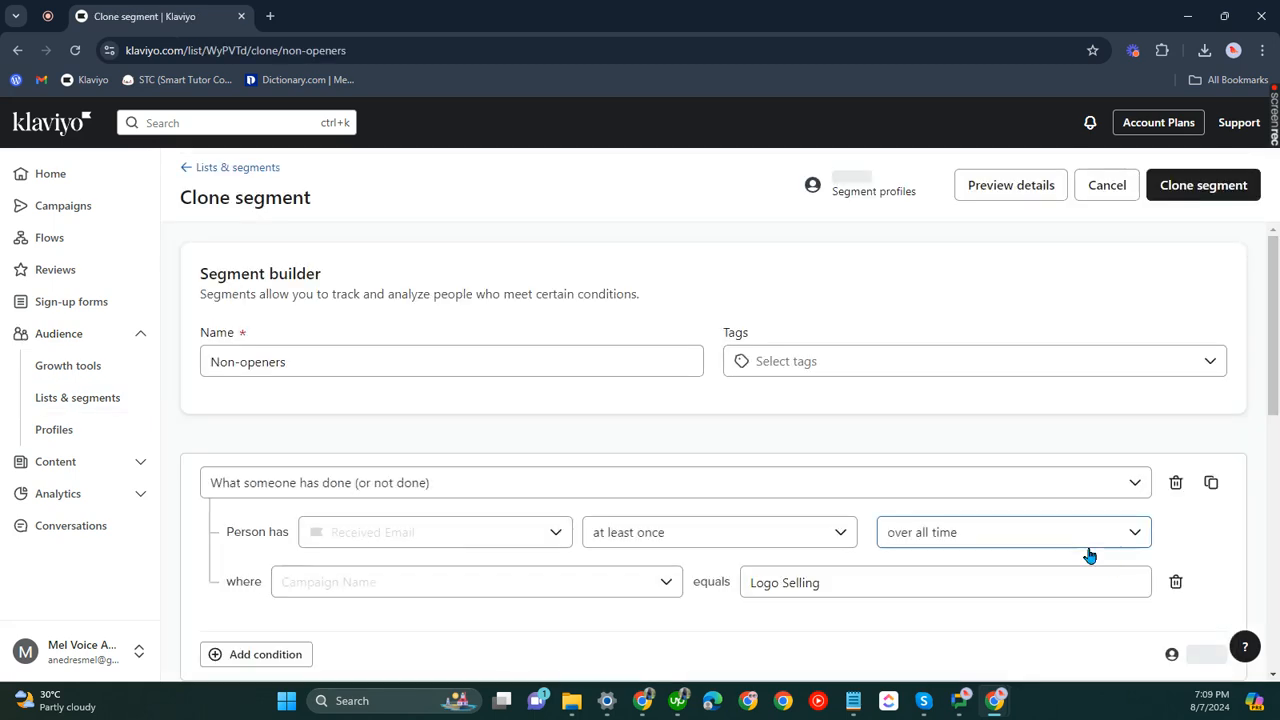
pyautogui.scroll(-3)
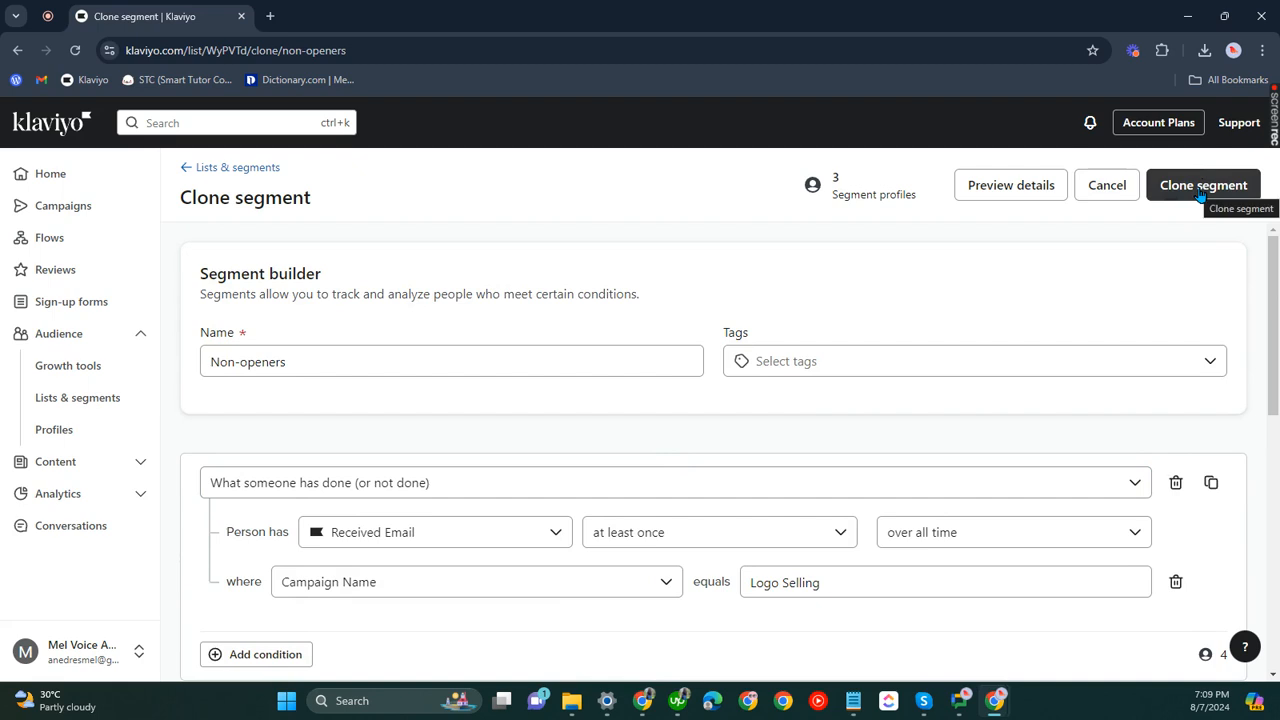
pyautogui.click(1204, 184)
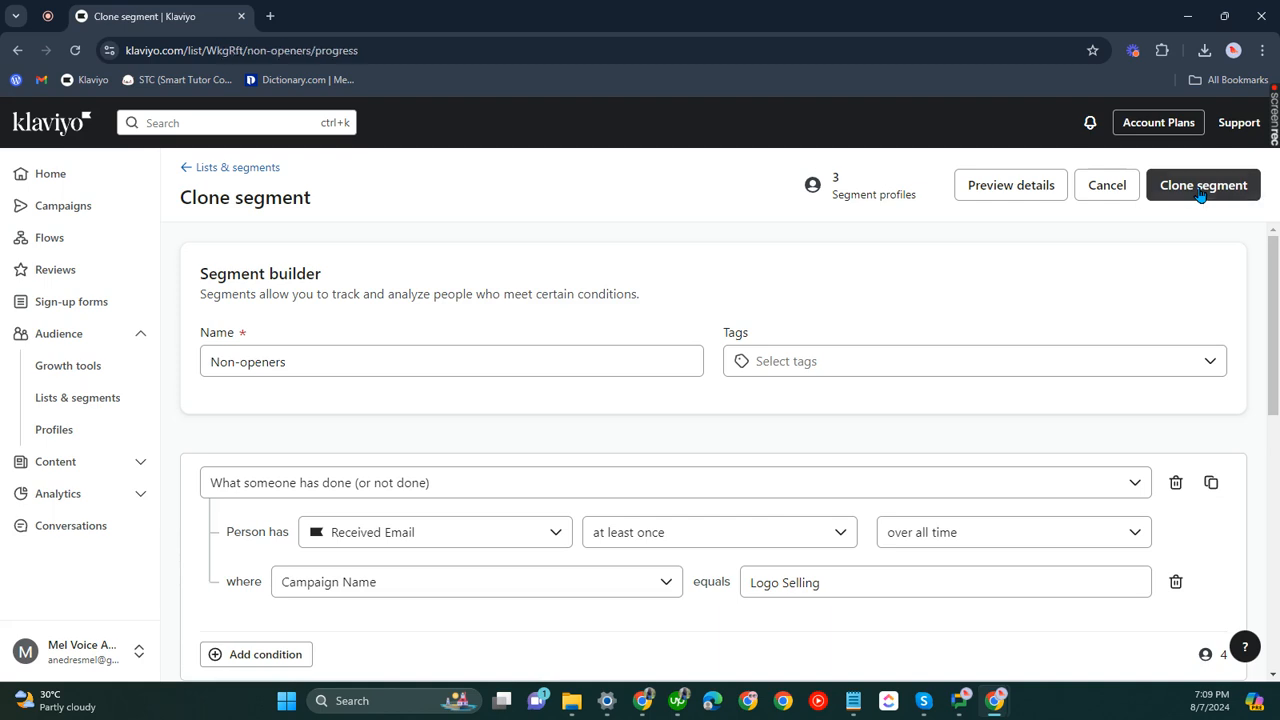
# - Confirm Clone segment so the new Non-openers copy heads Lists & Segments
pyautogui.click(1204, 184)
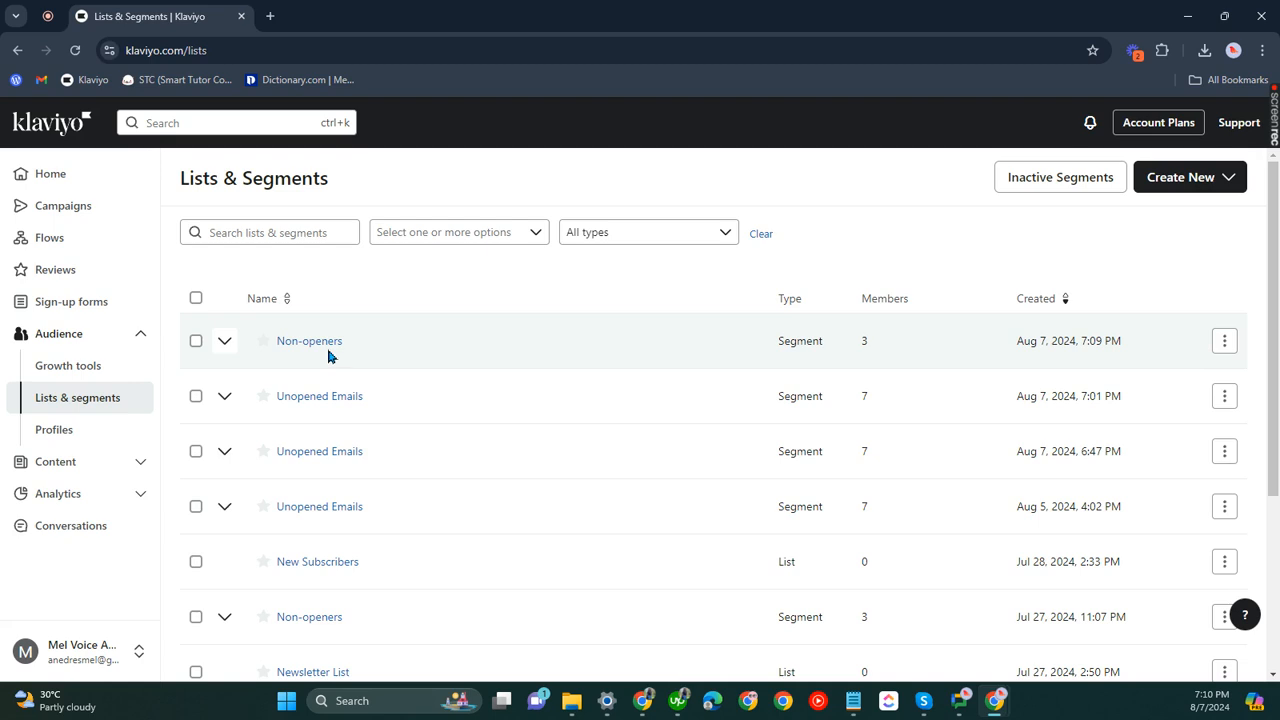
pyautogui.moveTo(308, 340)
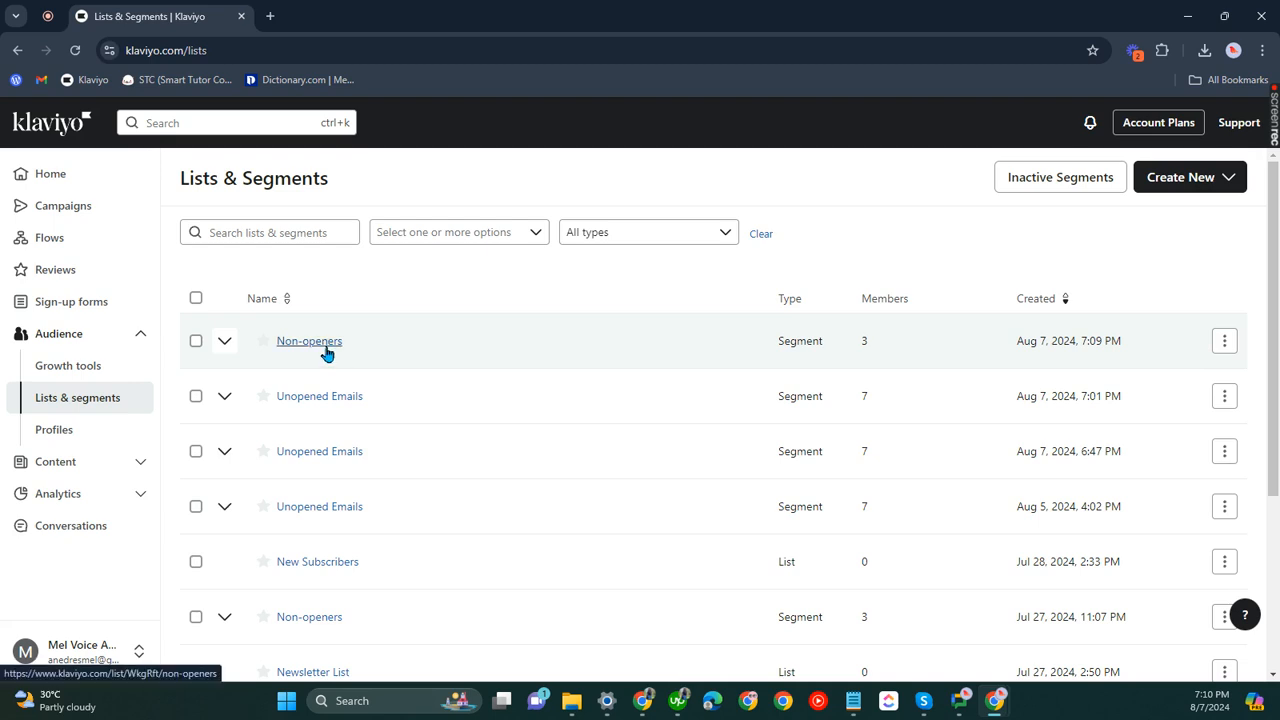